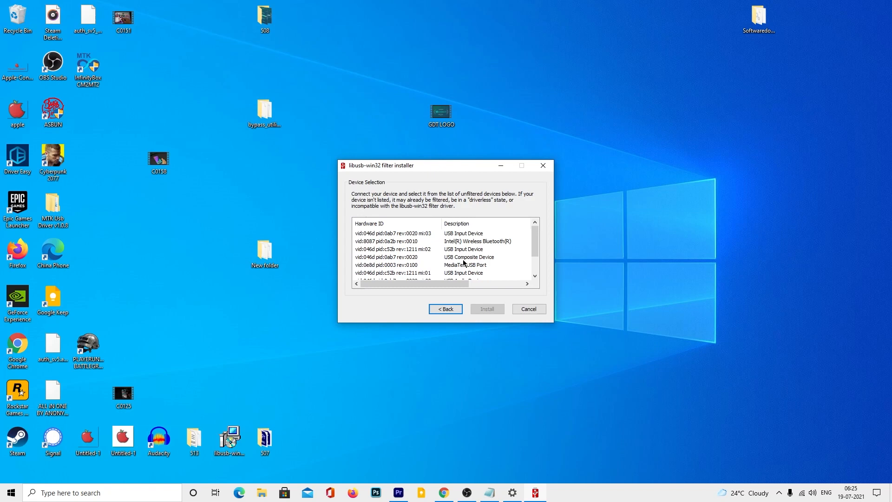
# Install a libusb-win32 filter on the MediaTek USB Port device and close the installer.
pyautogui.click(463, 264)
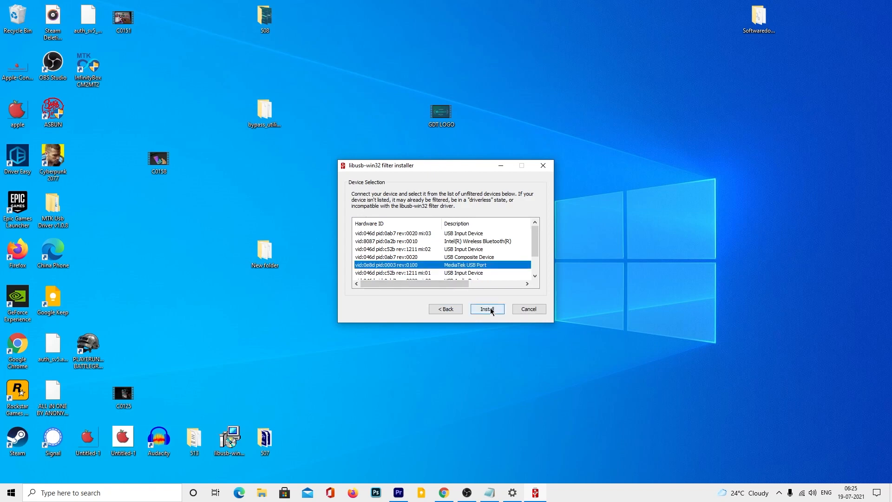
pyautogui.click(486, 308)
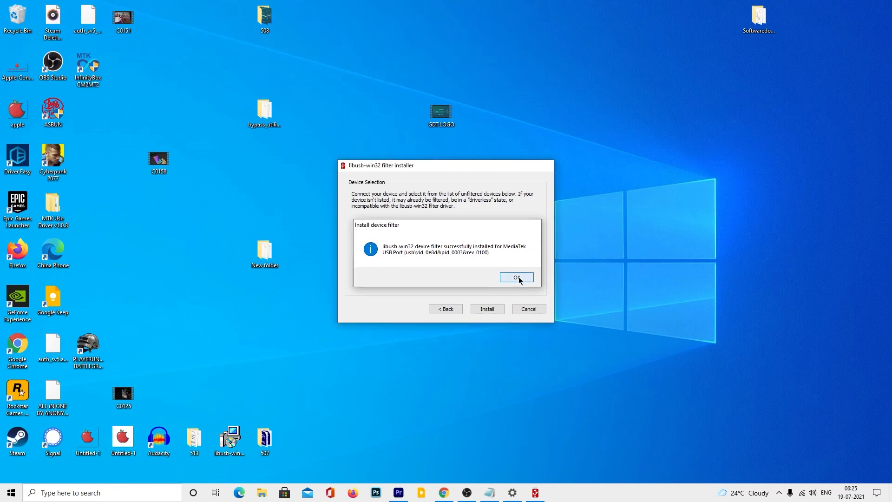
pyautogui.click(516, 277)
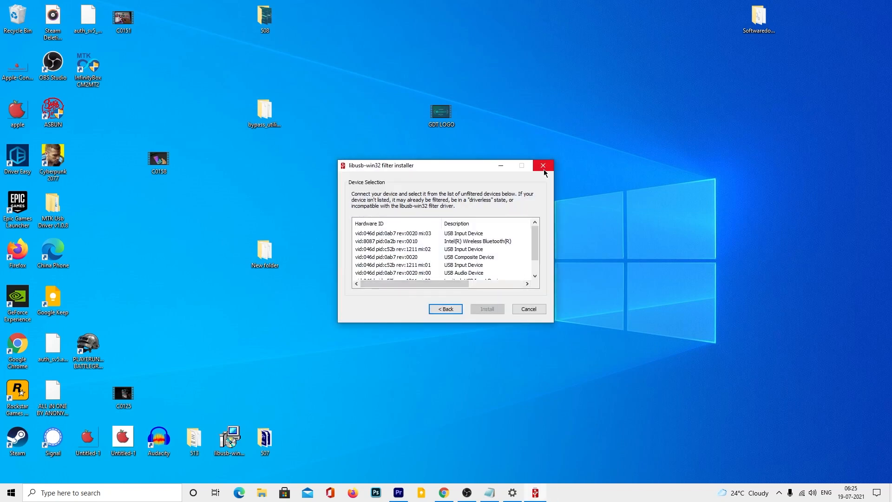
pyautogui.click(543, 166)
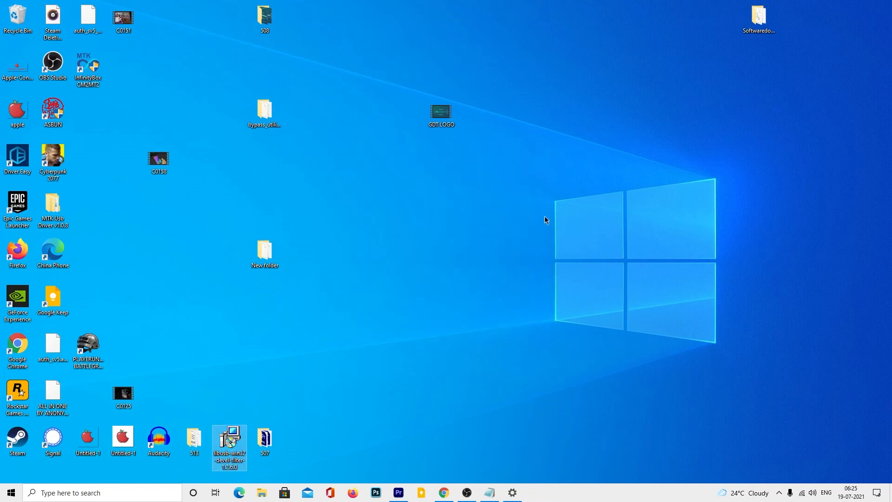
pyautogui.moveTo(260, 131)
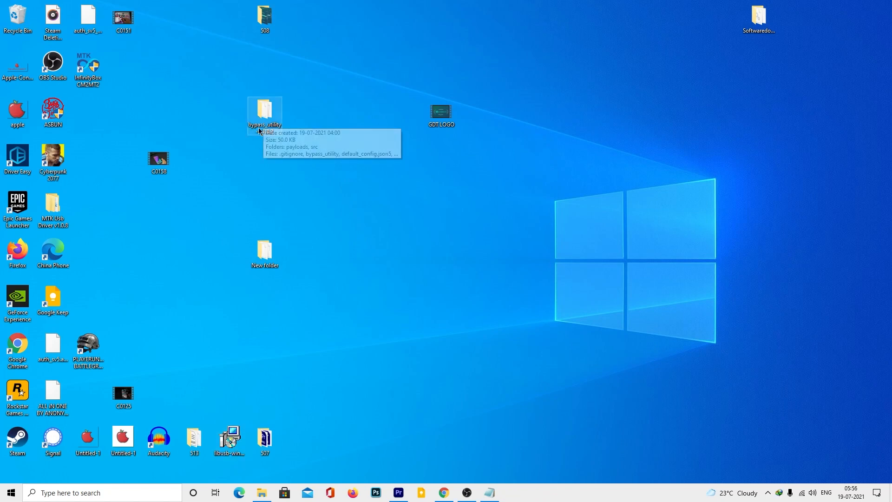
# Enter the bypass_utility-v.1.4.2 folder and open PowerShell there.
pyautogui.doubleClick(265, 112)
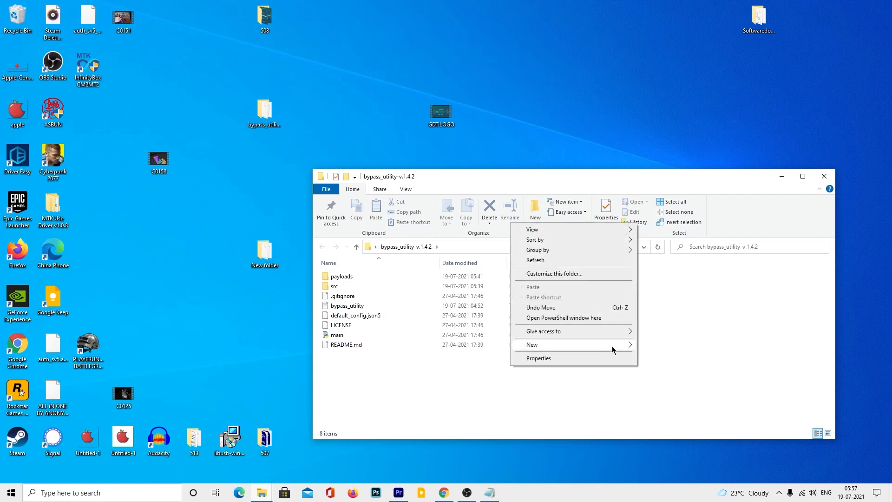
pyautogui.moveTo(566, 321)
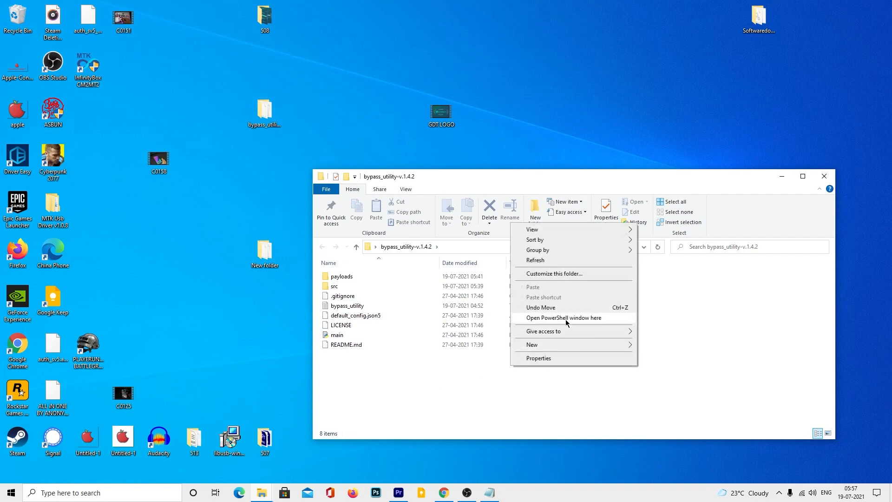
pyautogui.click(564, 318)
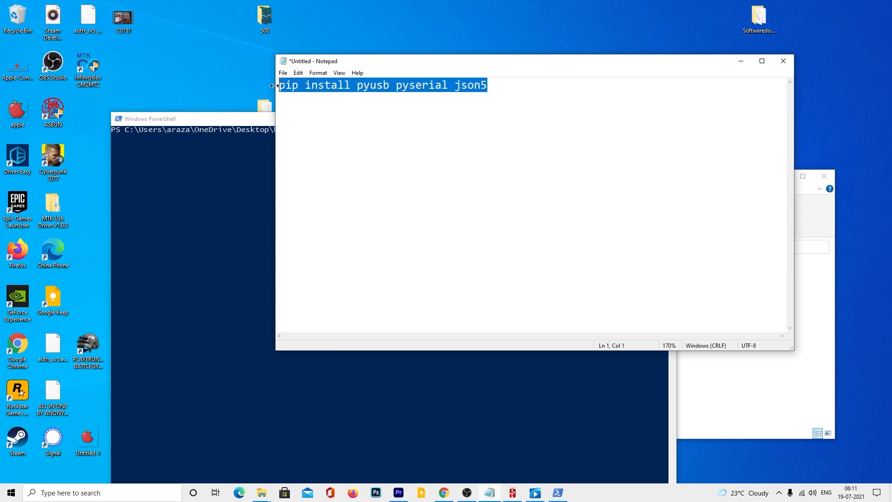
# Run 'pip install pyusb pyserial json5' in the PowerShell window.
pyautogui.click(166, 119)
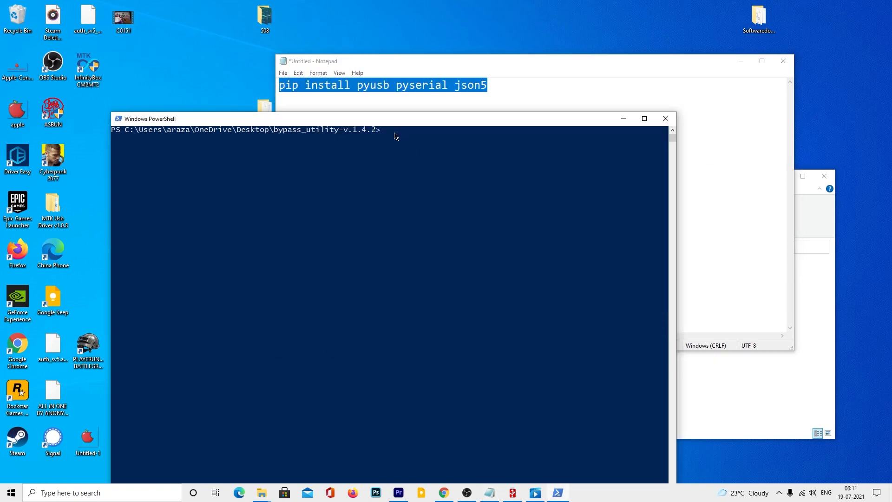
pyautogui.write('pip install pyusb pyserial json5')
pyautogui.write('python main.py')
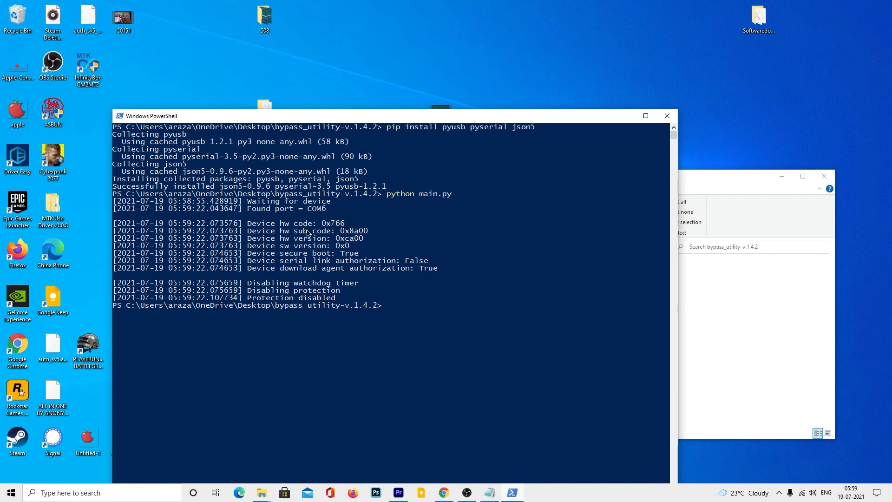
pyautogui.moveTo(400, 296)
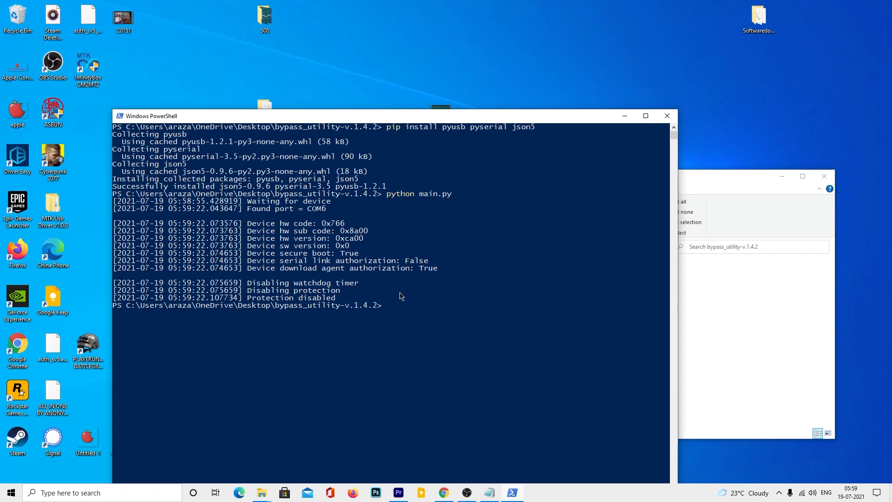
pyautogui.moveTo(650, 241)
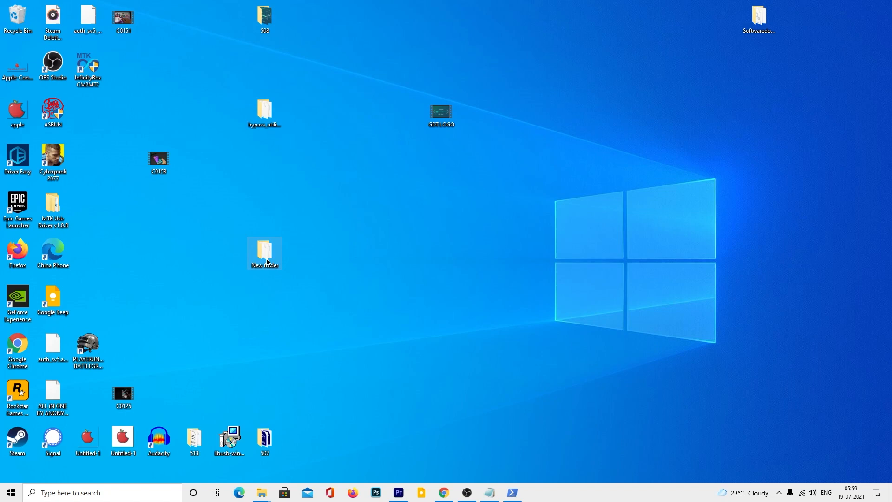
# Run flash_tool.exe from New folder > SP_Flash_Tool_v5.2112_Win.
pyautogui.doubleClick(264, 251)
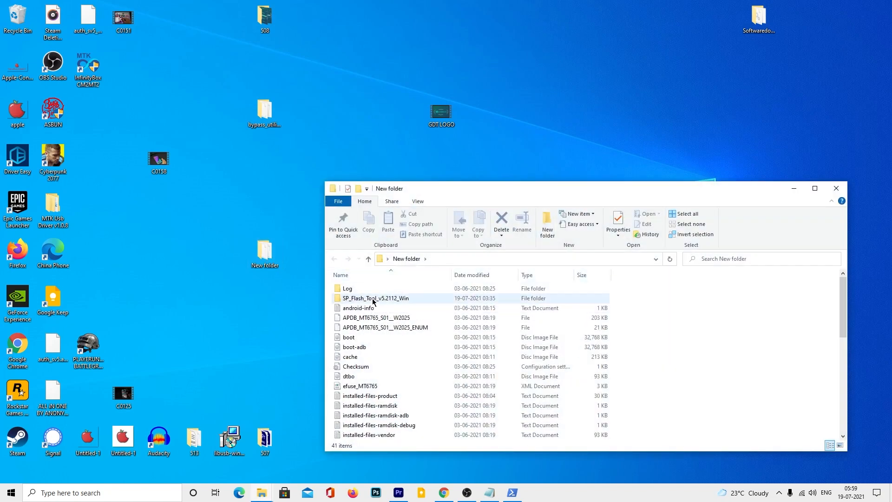
pyautogui.doubleClick(374, 298)
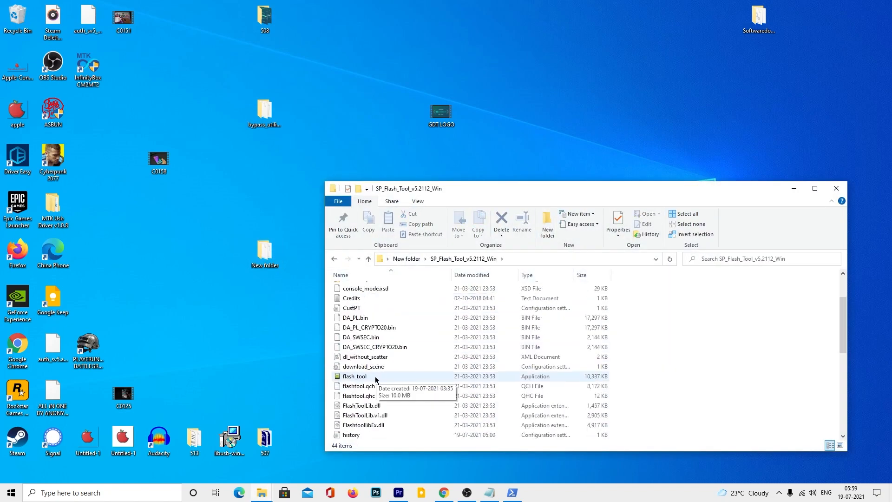
pyautogui.doubleClick(354, 375)
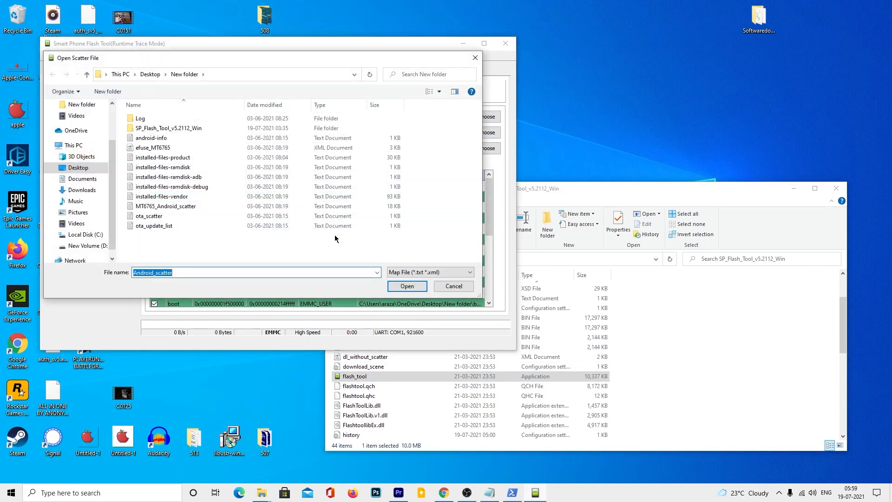
# Load MT6765_Android_scatter and uncheck the tkv and tranfs partitions.
pyautogui.click(165, 206)
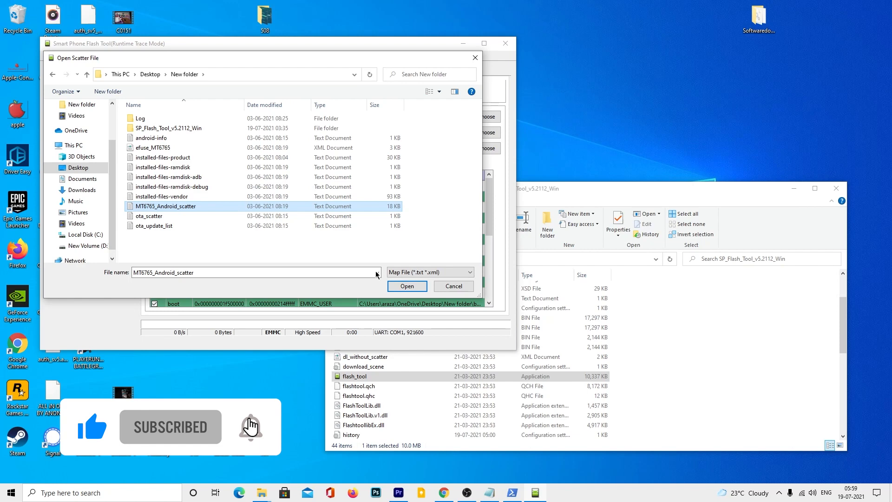
pyautogui.click(407, 286)
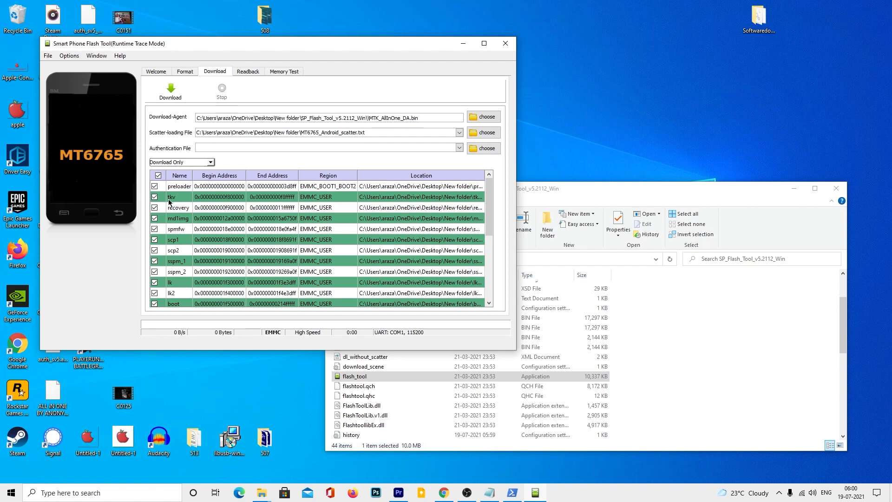
pyautogui.click(157, 197)
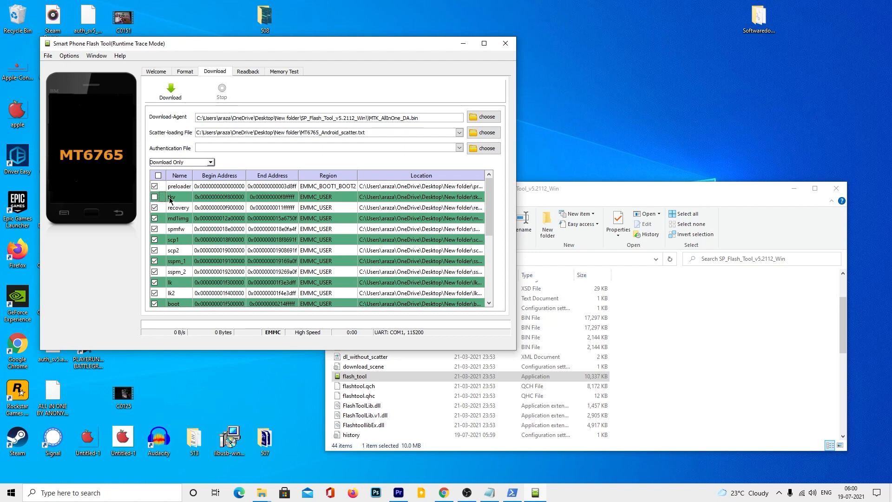
pyautogui.scroll(-3)
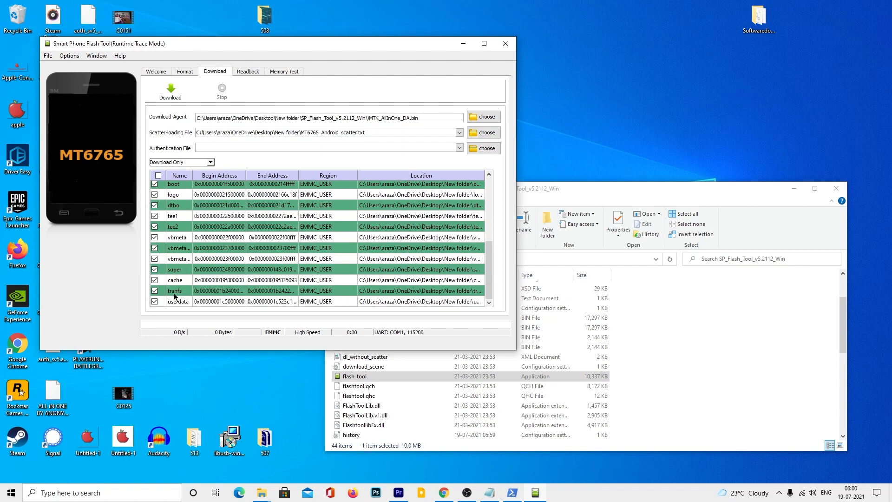
pyautogui.click(158, 290)
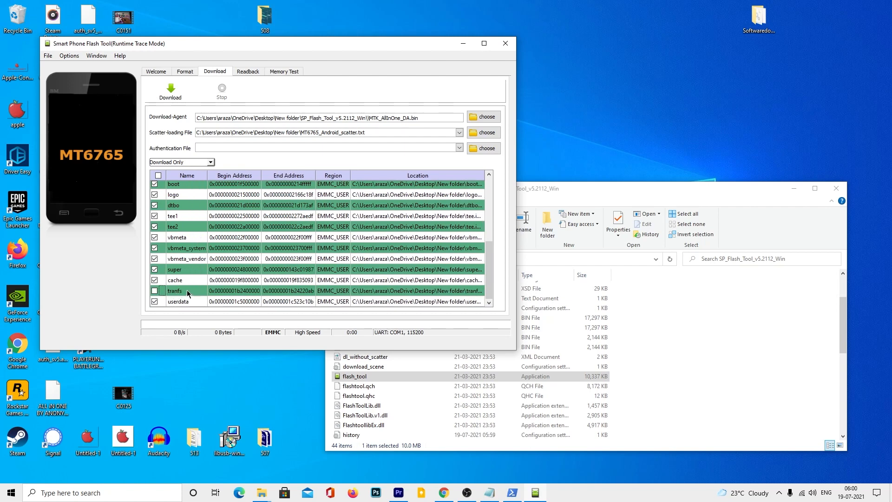
pyautogui.click(68, 56)
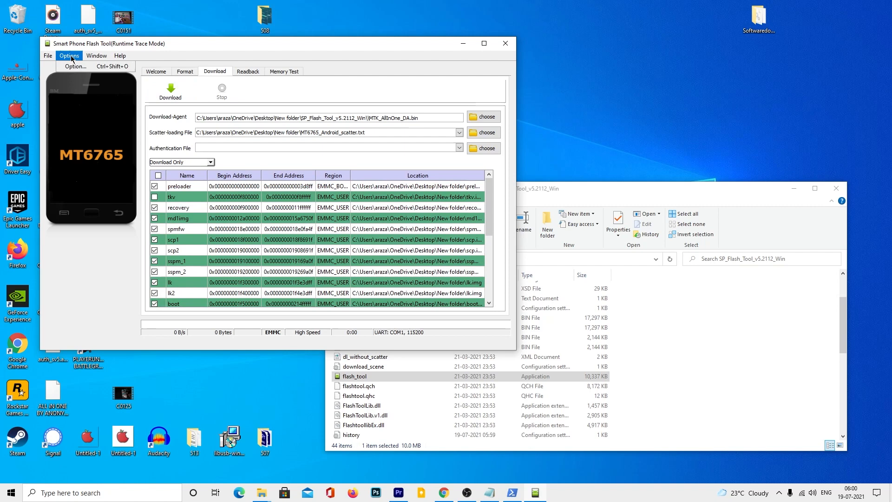
# Open Options > Option and show the Connection page with UART COM port and baud rate.
pyautogui.click(69, 56)
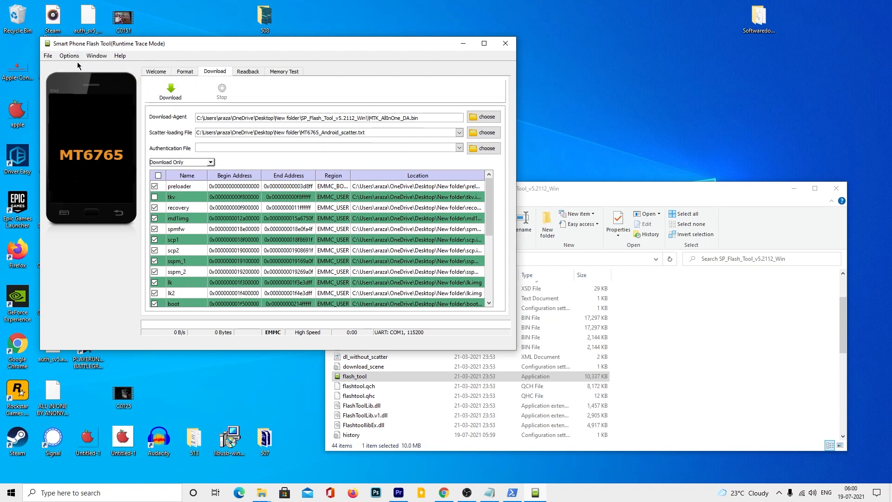
pyautogui.click(69, 55)
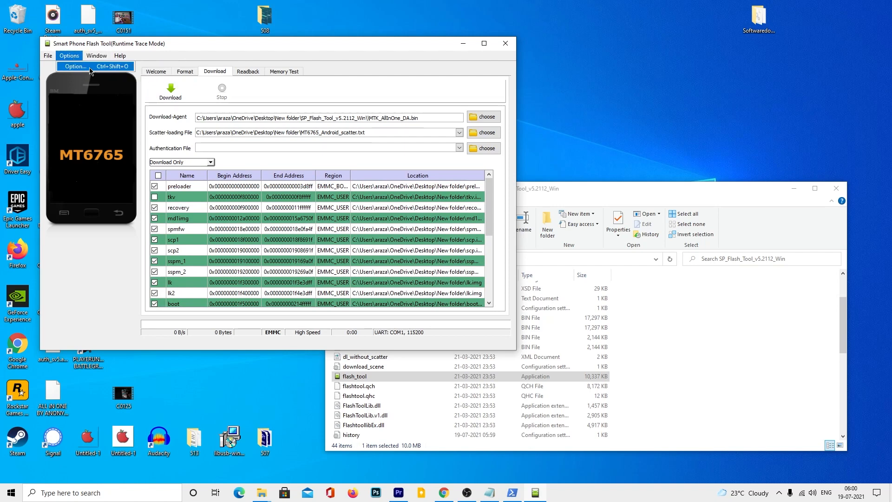
pyautogui.click(75, 66)
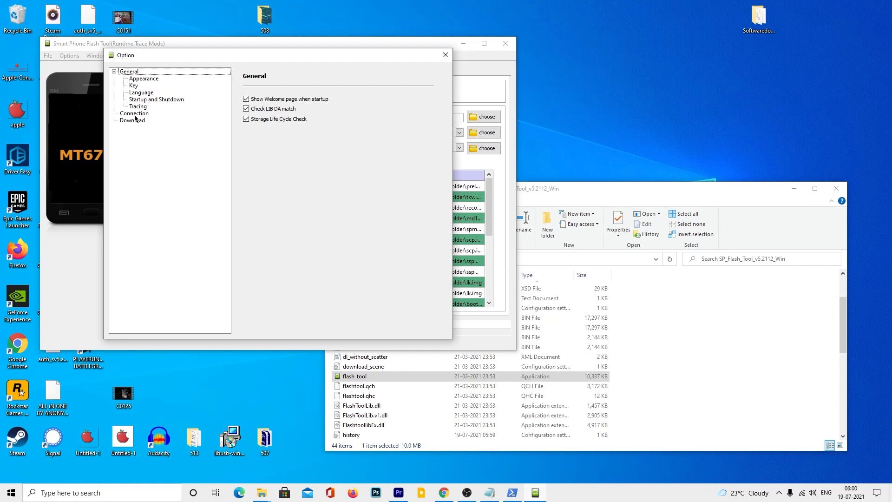
pyautogui.click(134, 113)
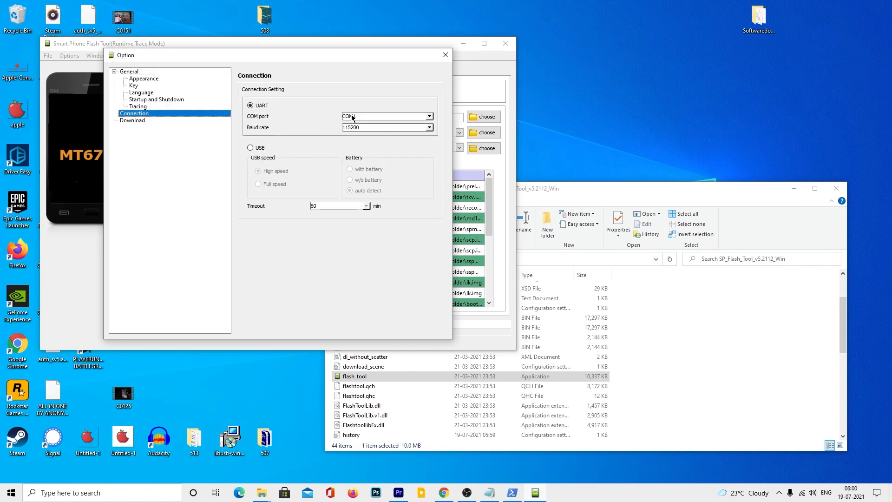
pyautogui.click(430, 116)
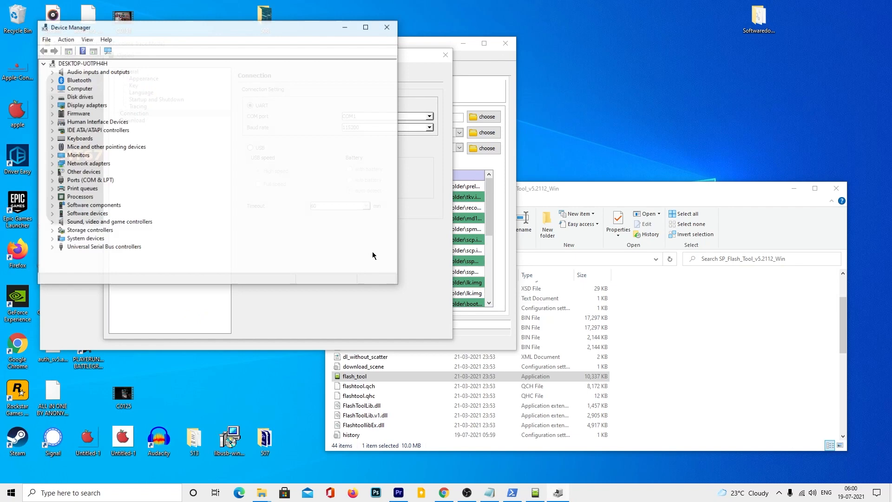
# Expand Ports (COM & LPT) to find MediaTek USB Port (COM6), then list the tool's COM ports.
pyautogui.click(97, 28)
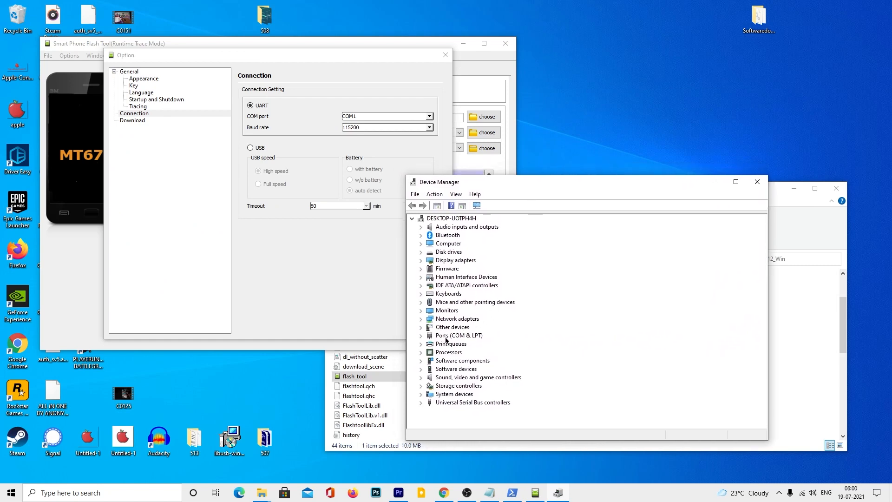
pyautogui.moveTo(423, 335)
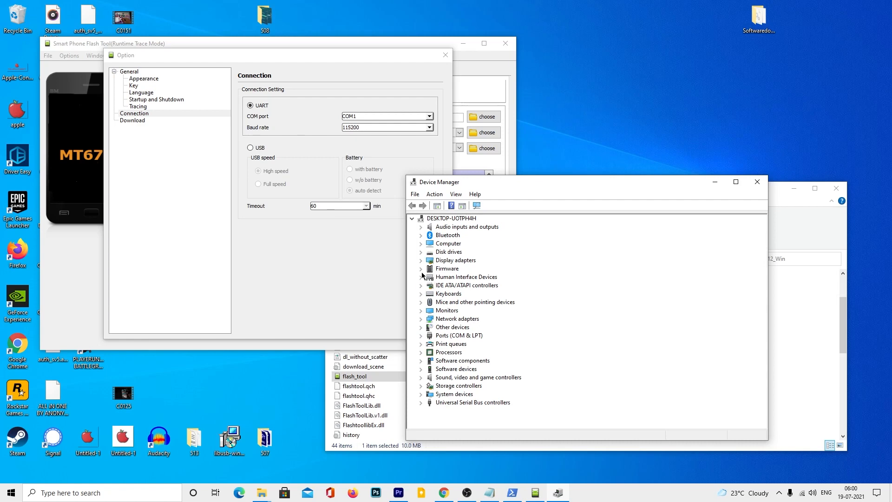
pyautogui.moveTo(425, 334)
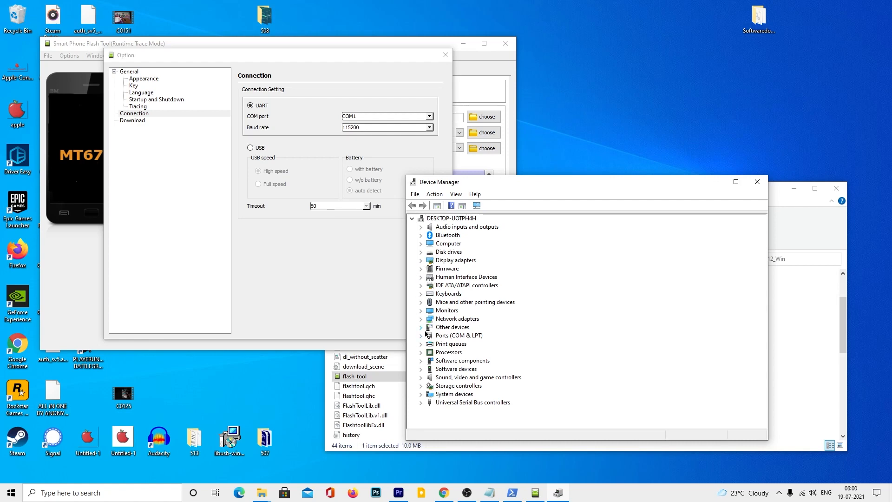
pyautogui.moveTo(422, 286)
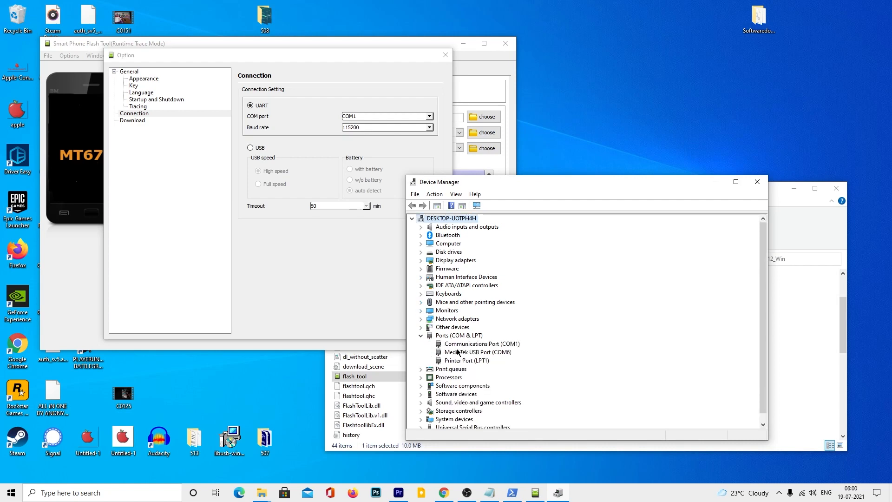
pyautogui.moveTo(486, 355)
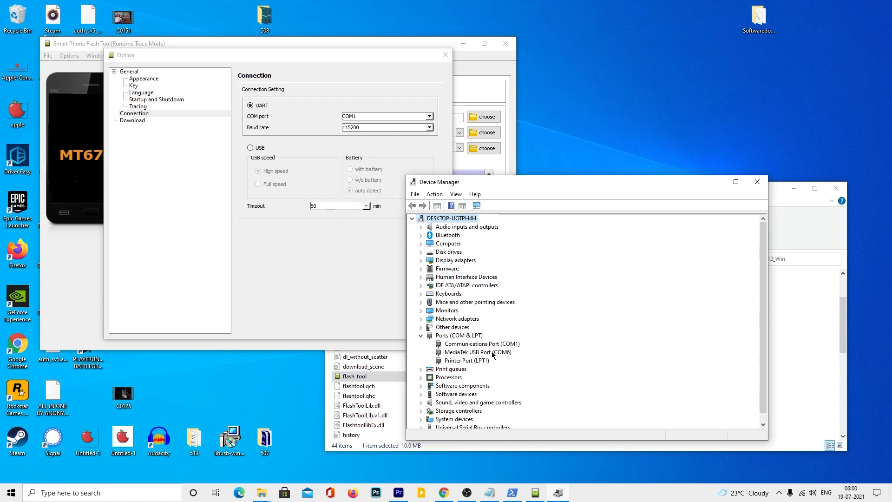
pyautogui.click(478, 352)
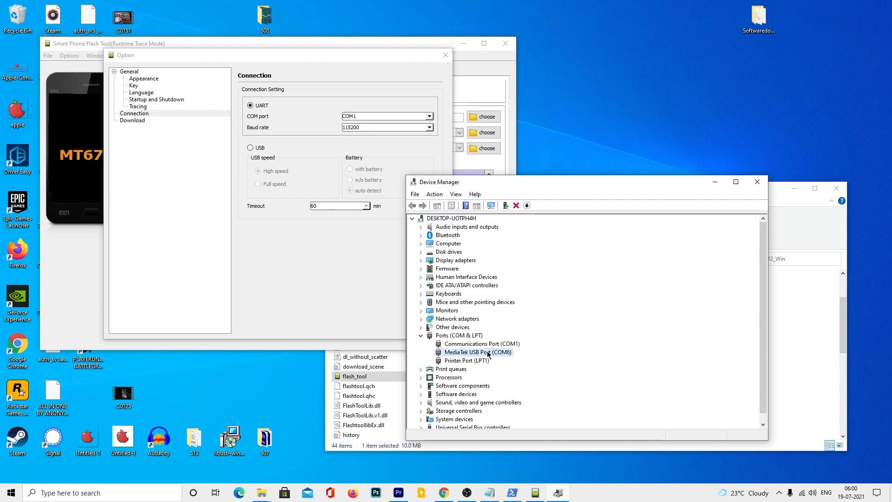
pyautogui.click(430, 116)
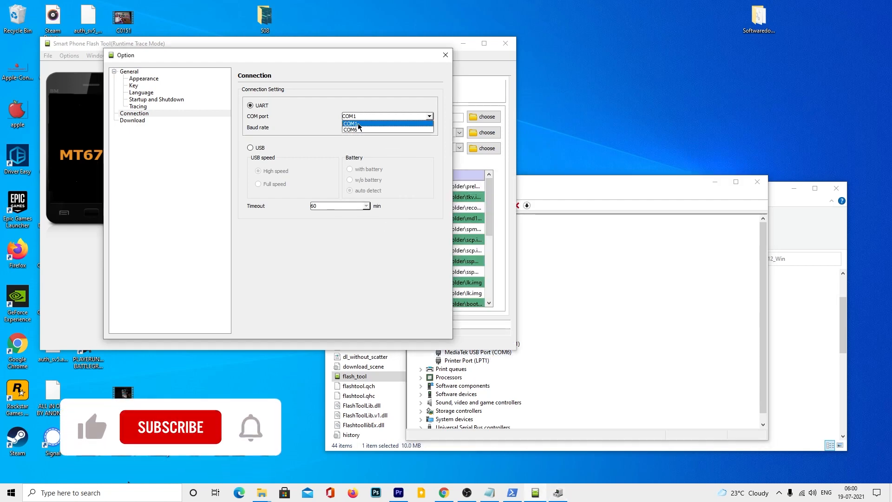
# Choose COM6 and 921600 baud for the UART connection, then close the Option dialog.
pyautogui.click(365, 129)
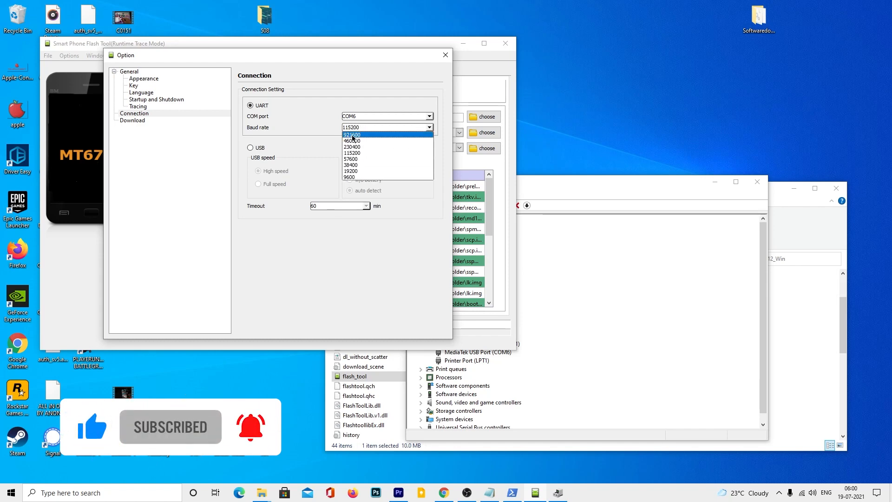
pyautogui.click(352, 134)
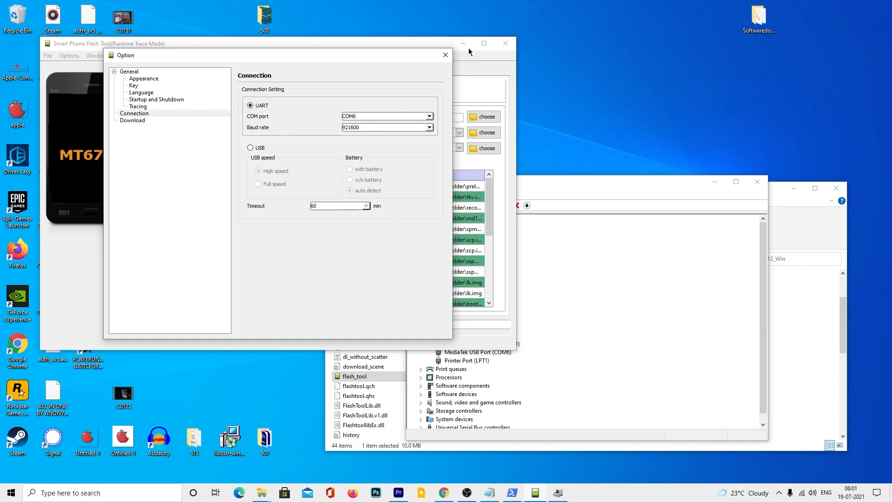
pyautogui.click(445, 55)
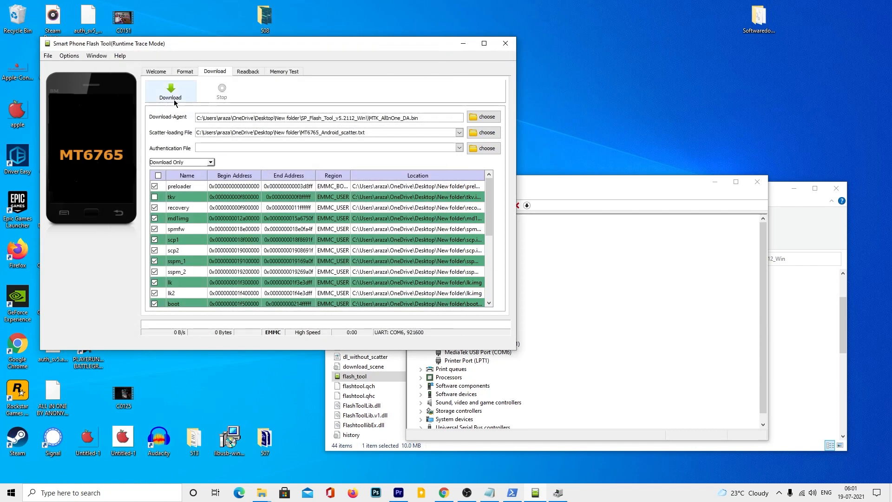
# Start the firmware download, dismiss the Download Ok popup, and close SP Flash Tool.
pyautogui.click(170, 88)
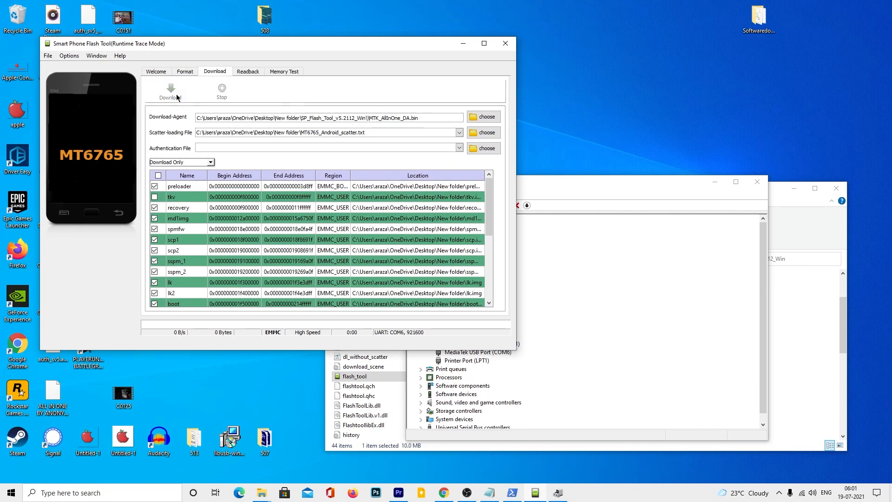
pyautogui.click(170, 91)
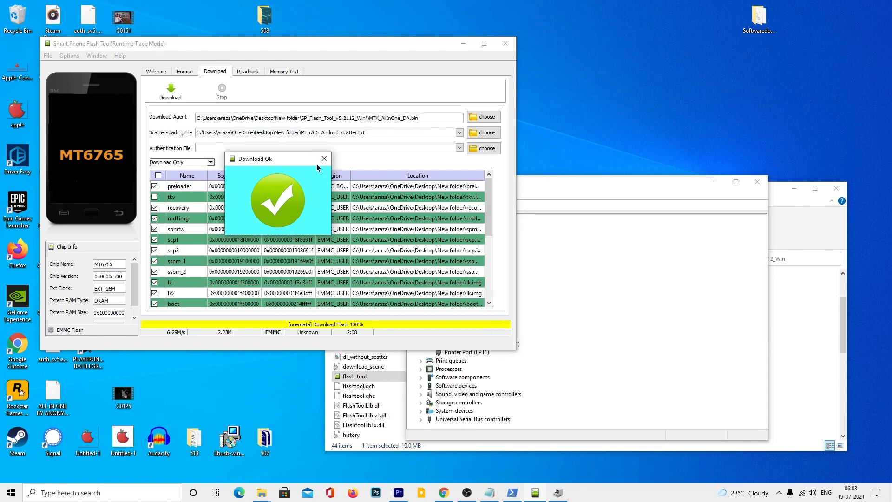
pyautogui.click(324, 158)
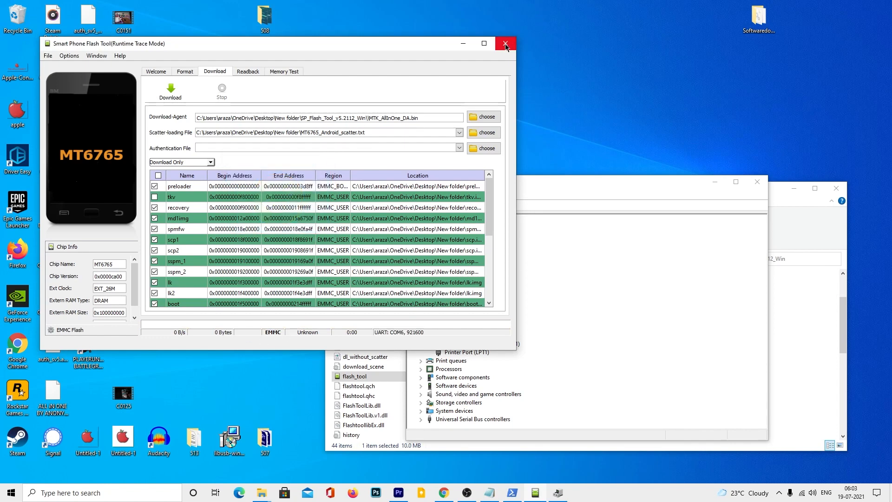
pyautogui.click(505, 43)
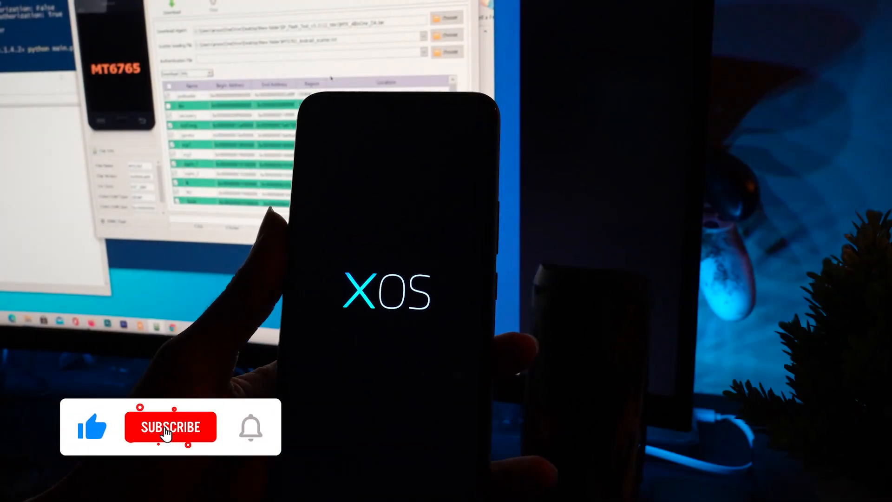
pyautogui.click(169, 427)
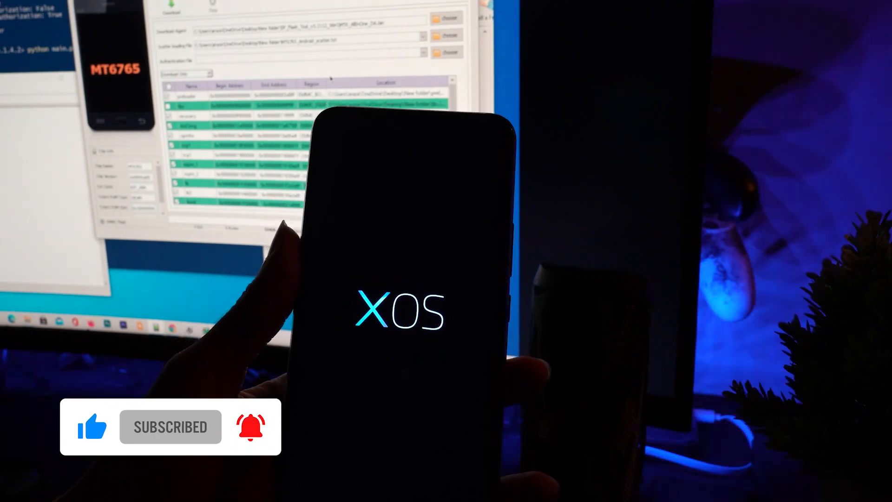